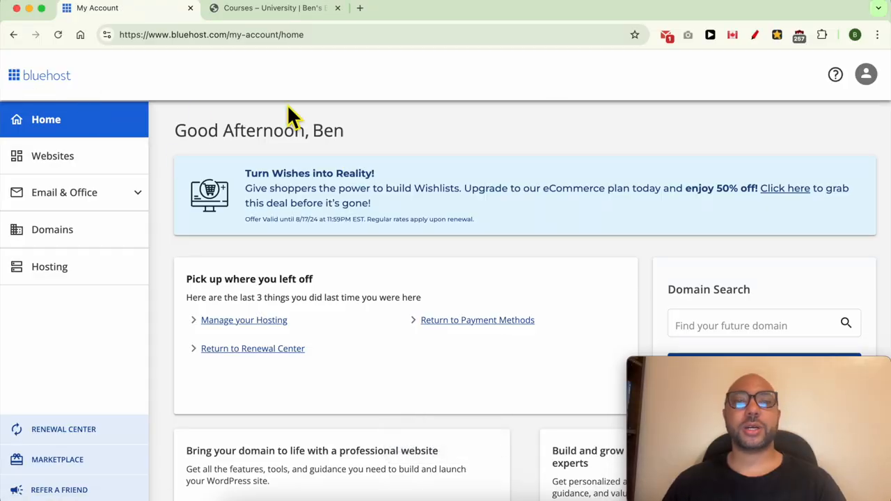
mouse_move(84, 164)
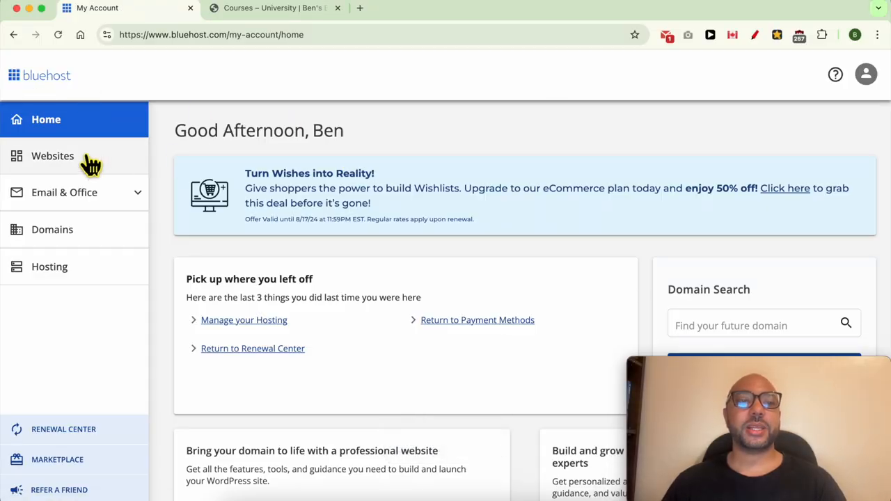
Step: From the Websites list, reach the Settings page for Ben's Testing Domain
click(53, 156)
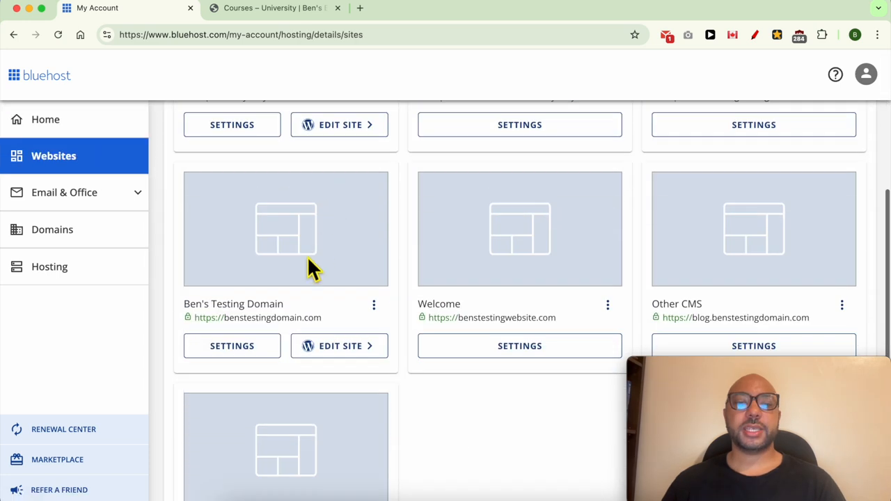
mouse_move(231, 345)
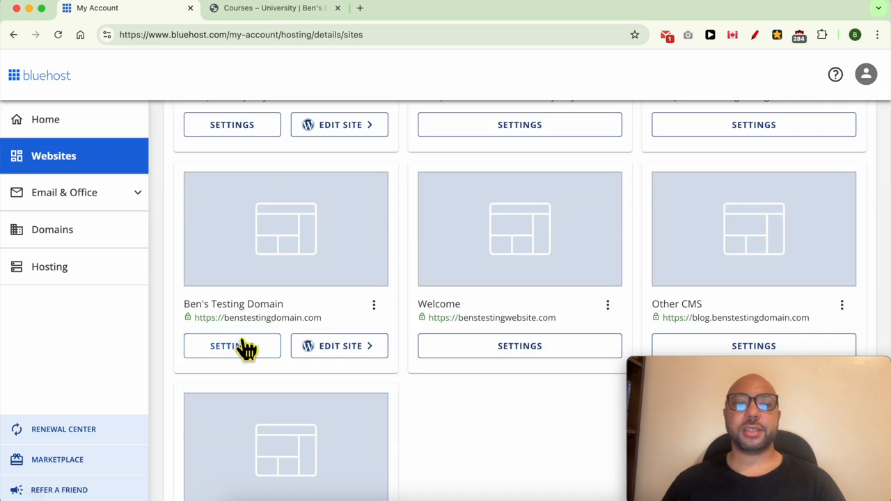
click(231, 346)
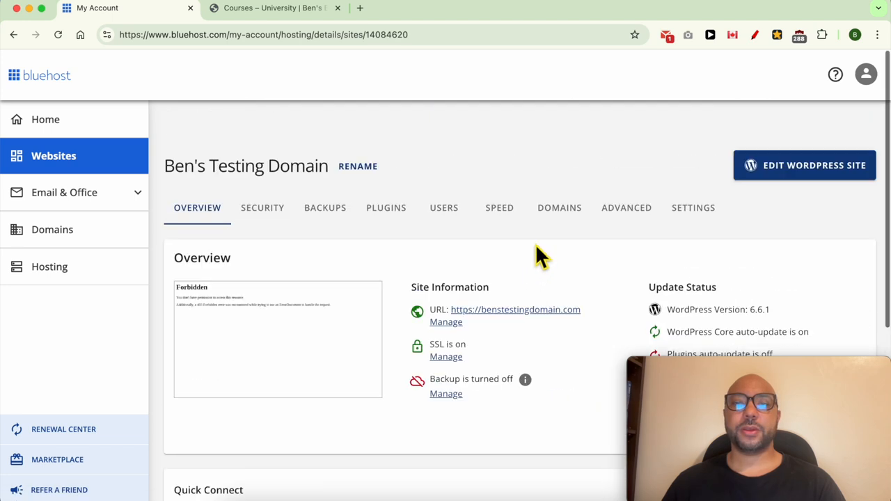
Step: List the site's connected domains and bring up the options menu for benstestingdomain.com
click(560, 208)
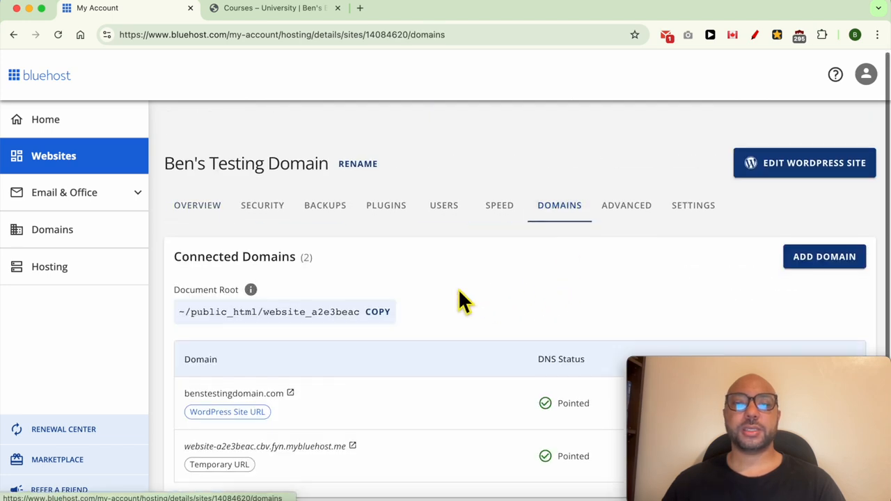
scroll(down, 3)
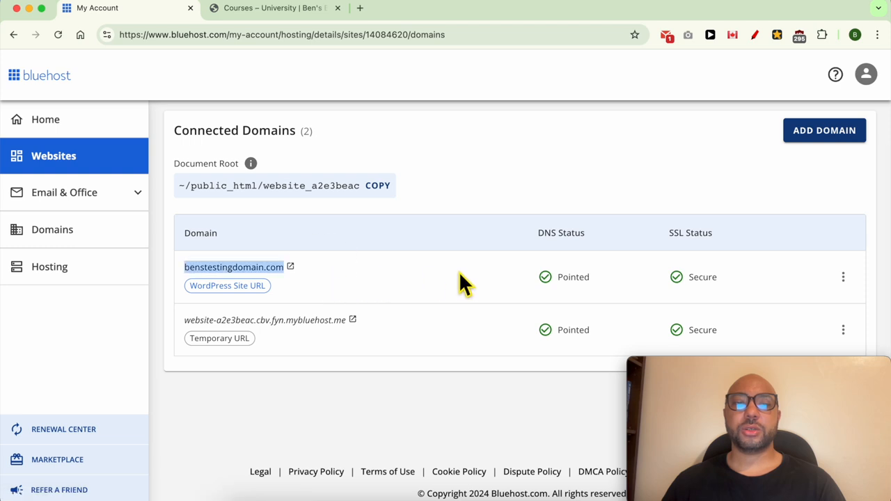
mouse_move(850, 291)
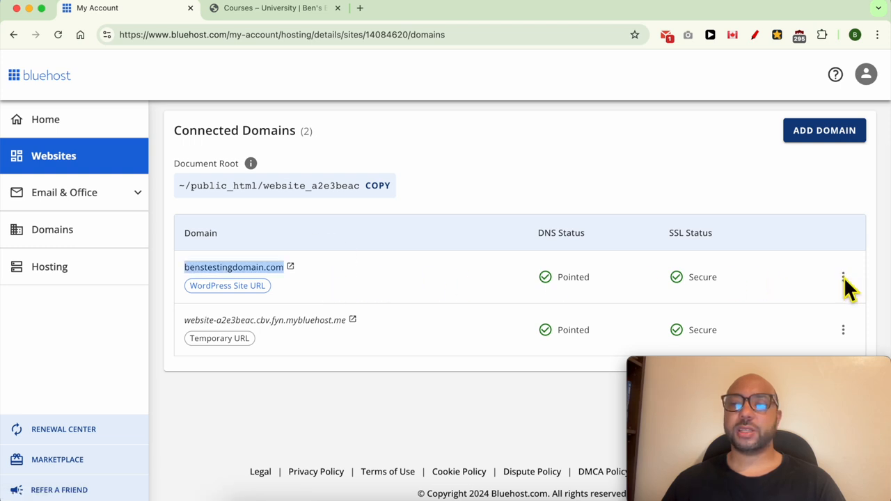
click(844, 278)
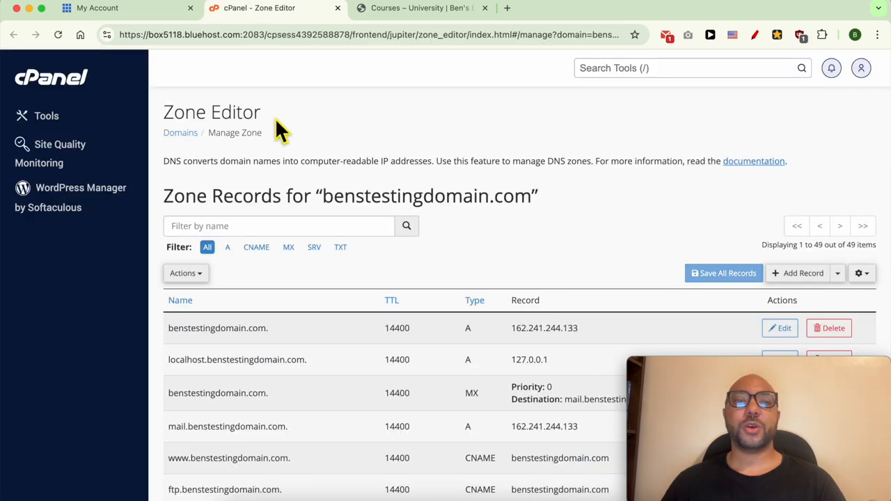
mouse_move(202, 128)
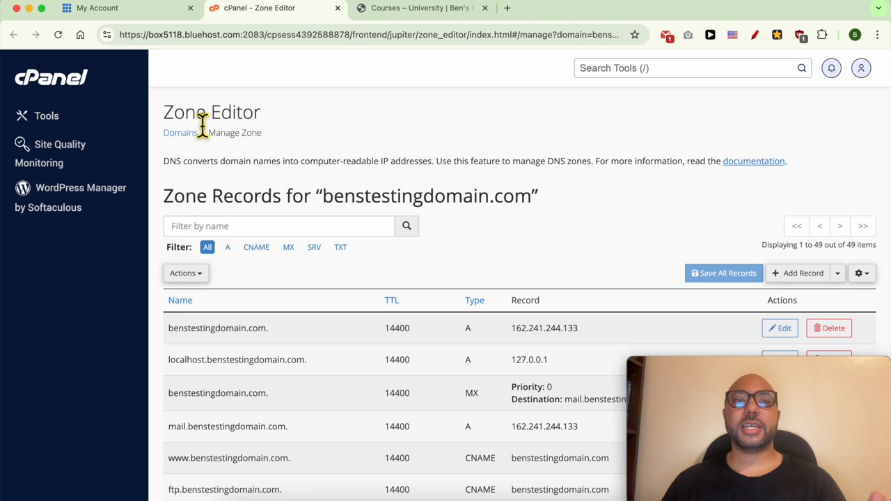
mouse_move(337, 125)
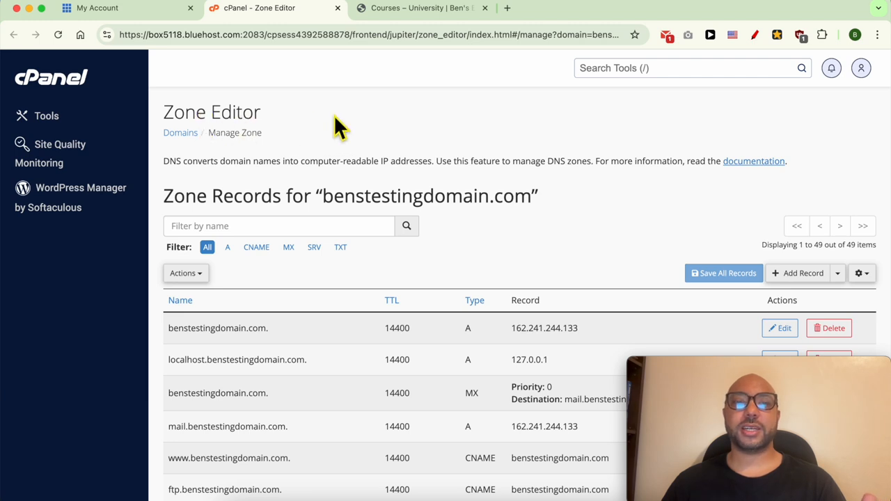
Step: Switch from the benstestingdomain.com Zone Editor to the university Courses browser tab
click(417, 8)
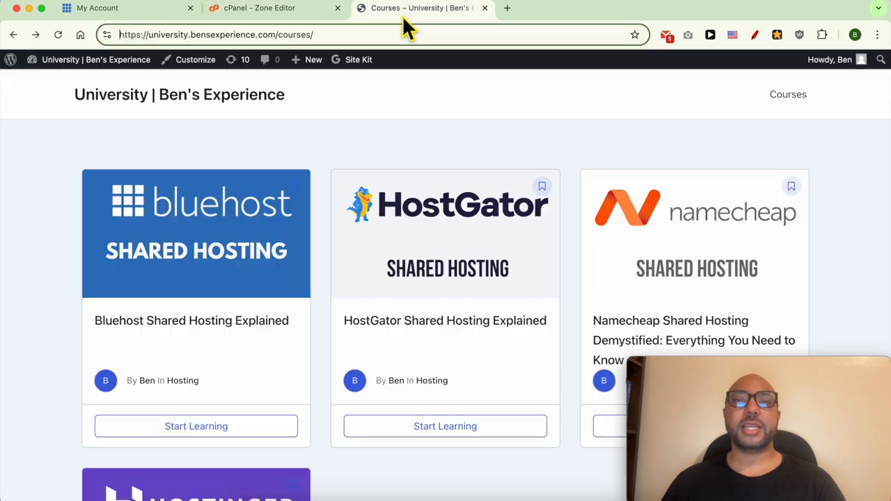
Step: Browse the Bluehost Shared Hosting Explained course's Domain management lessons, then return to the Zone Editor
double_click(110, 95)
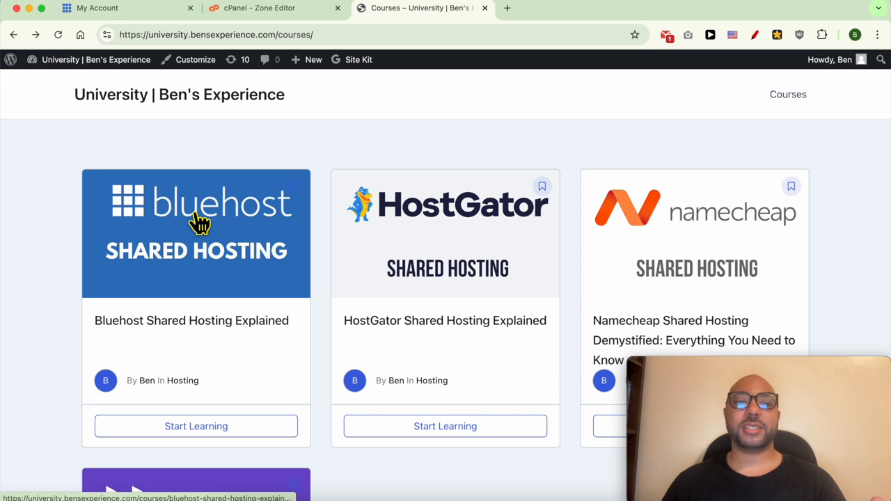
click(202, 222)
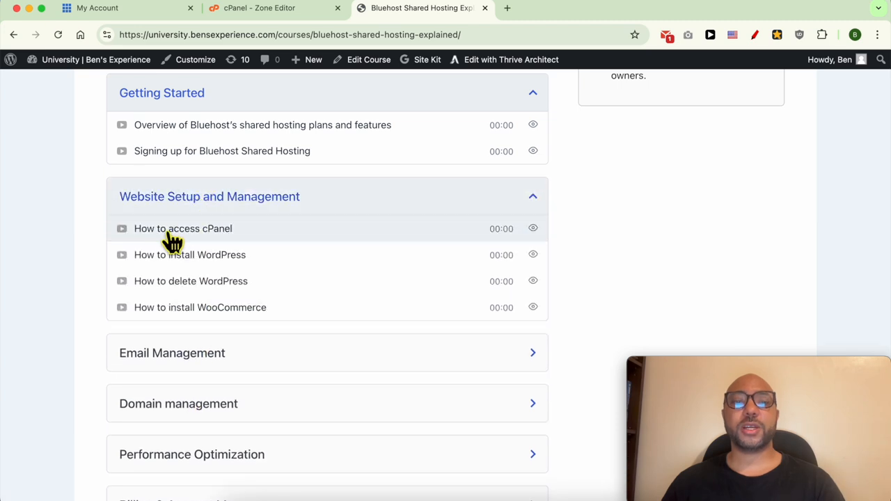
mouse_move(124, 209)
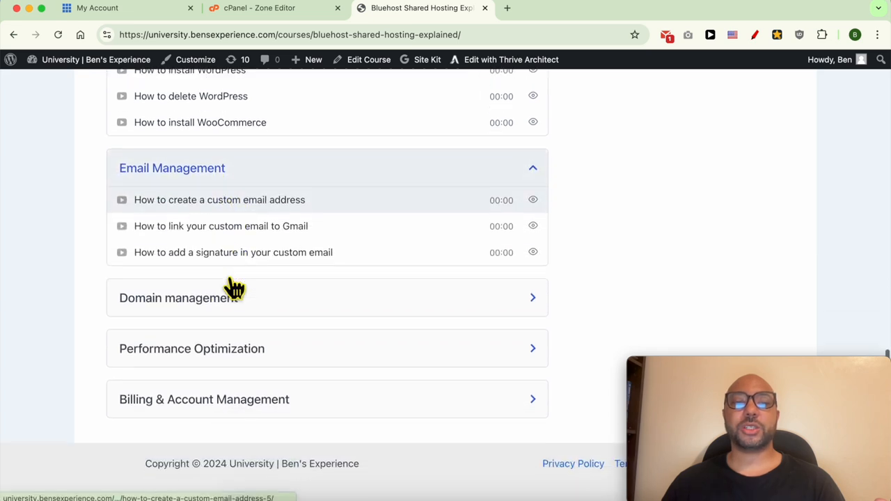
click(178, 298)
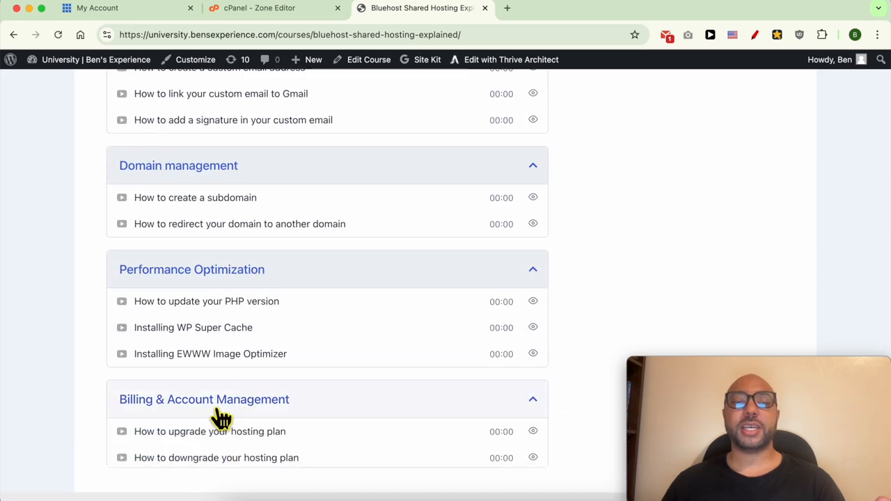
scroll(down, 3)
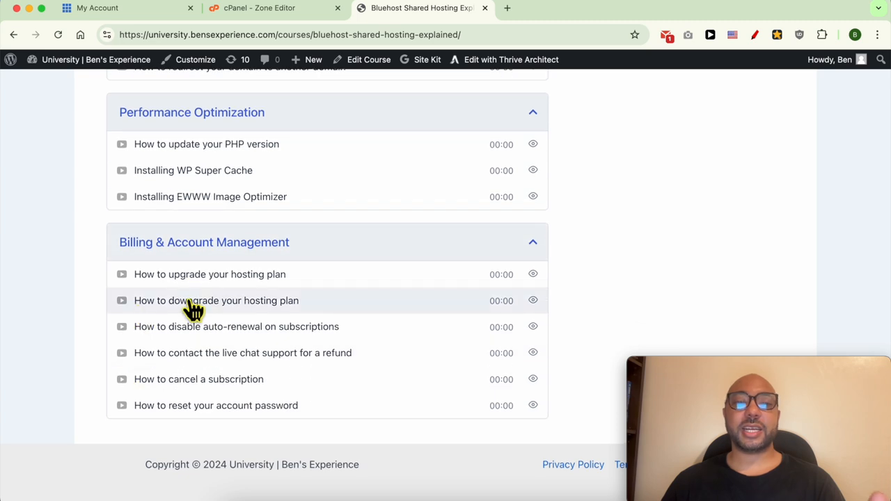
mouse_move(373, 313)
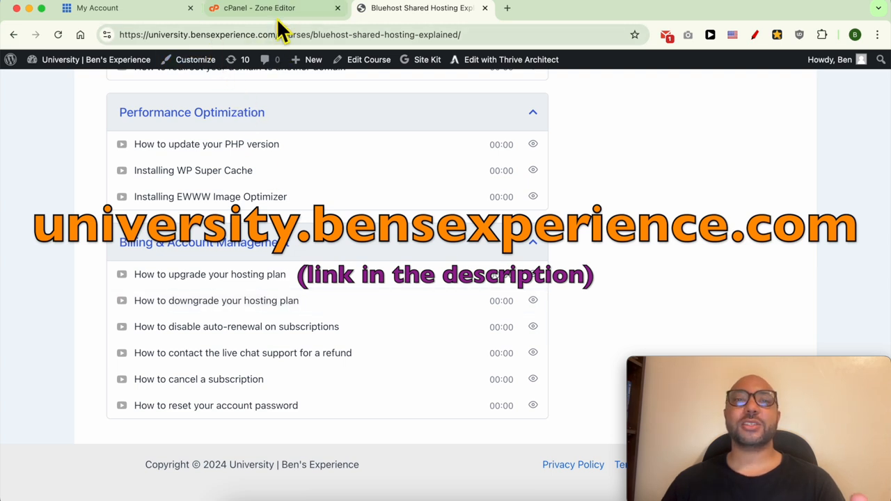
click(271, 8)
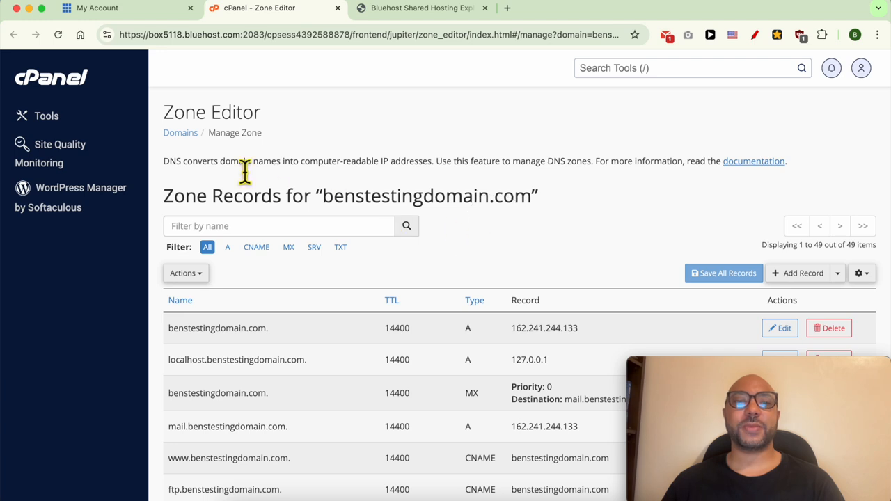
mouse_move(640, 268)
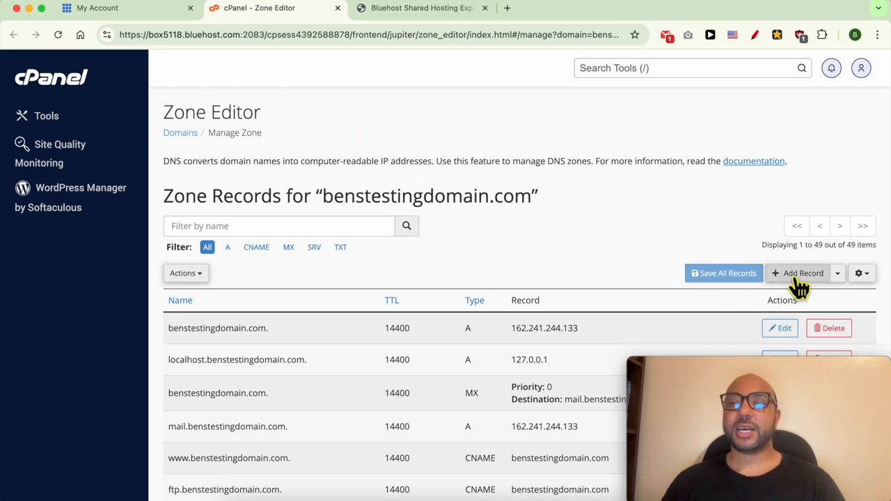
Step: Add a new zone record row and set its type to CNAME
click(800, 273)
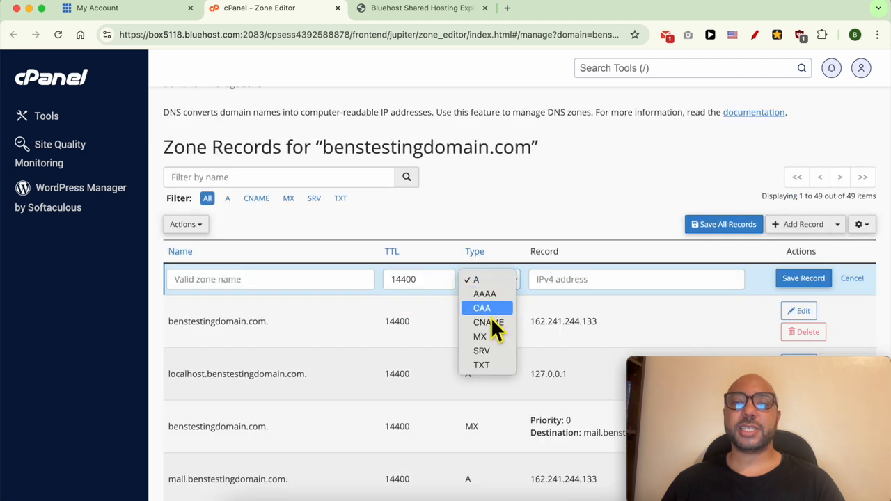
click(488, 322)
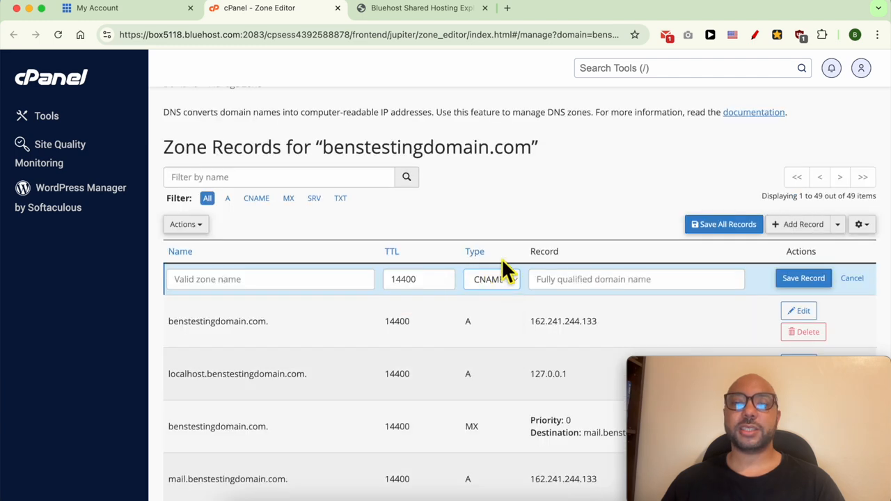
mouse_move(316, 293)
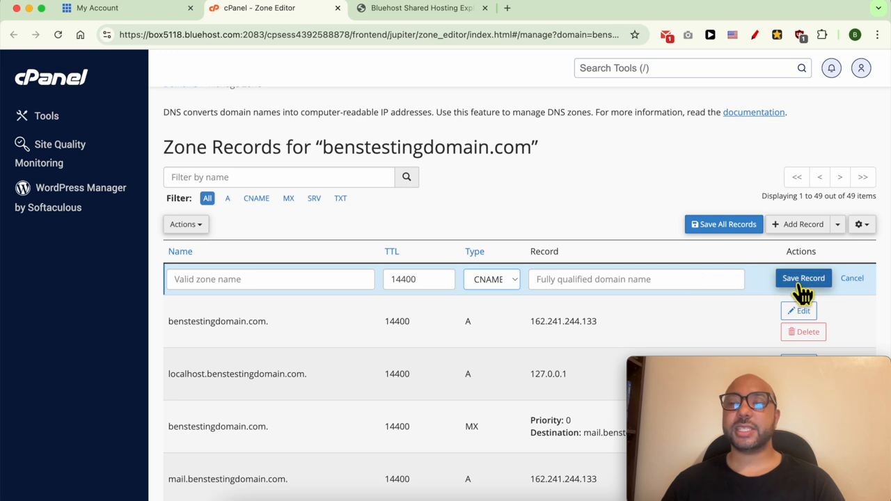
mouse_move(811, 288)
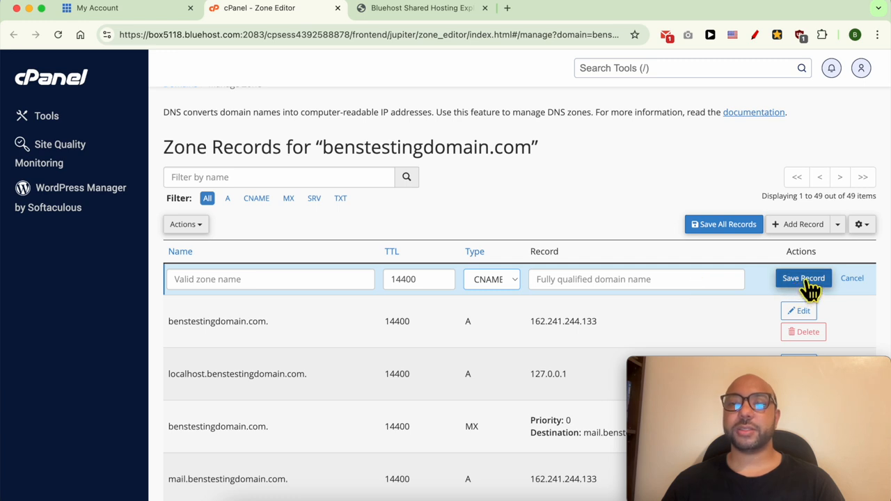